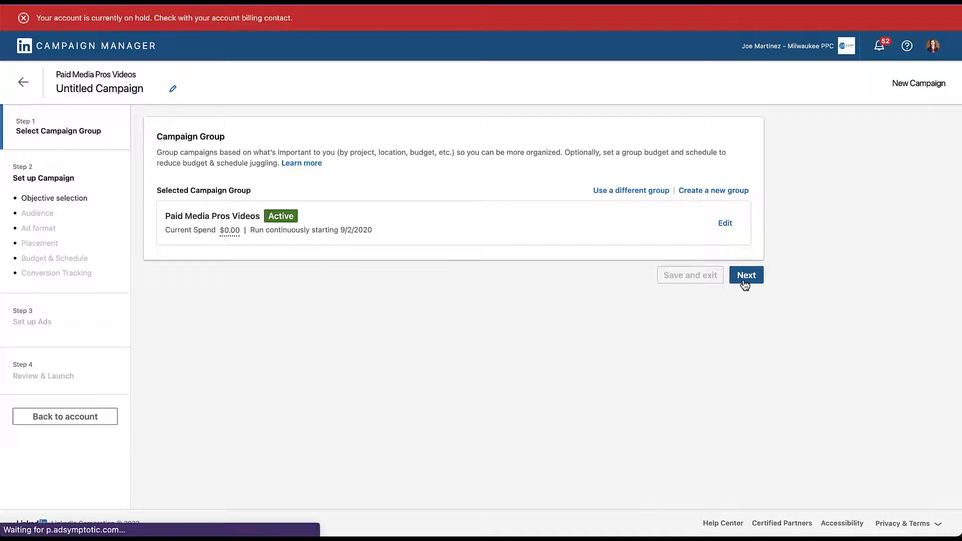
Step: Continue past the campaign group step into audience setup
{"action": "left_click", "coordinate": [746, 275]}
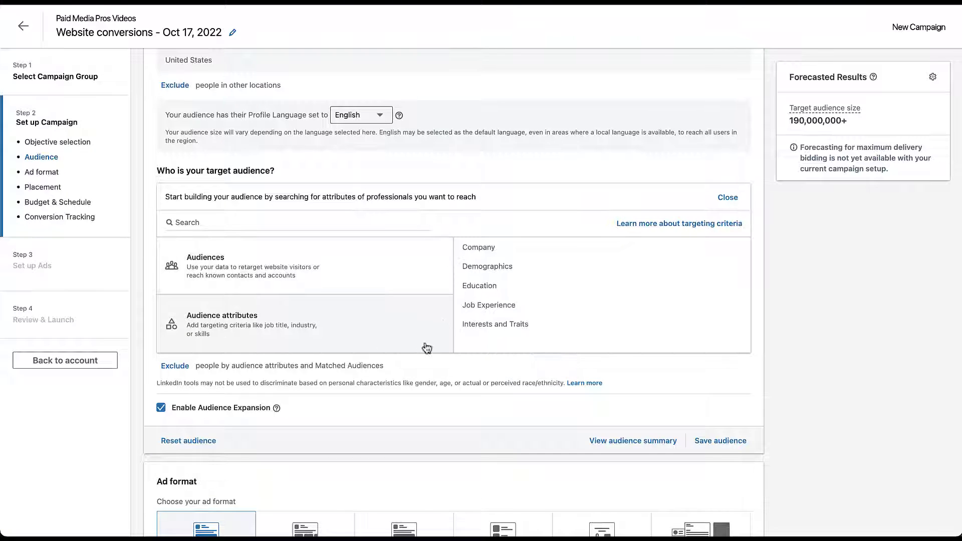
Step: Expand the Company attributes and choose Company Names
{"action": "left_click", "coordinate": [478, 246]}
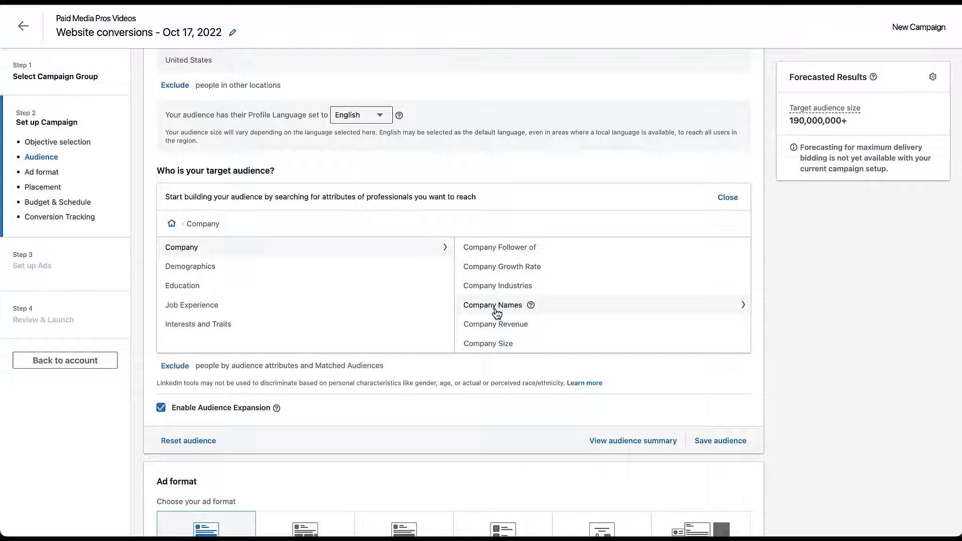
{"action": "left_click", "coordinate": [492, 305]}
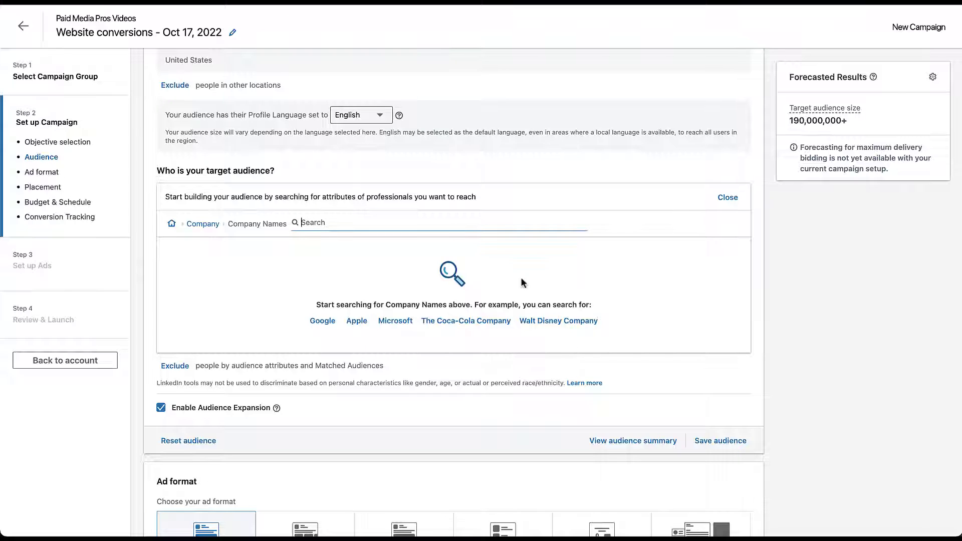
{"action": "mouse_move", "coordinate": [483, 248]}
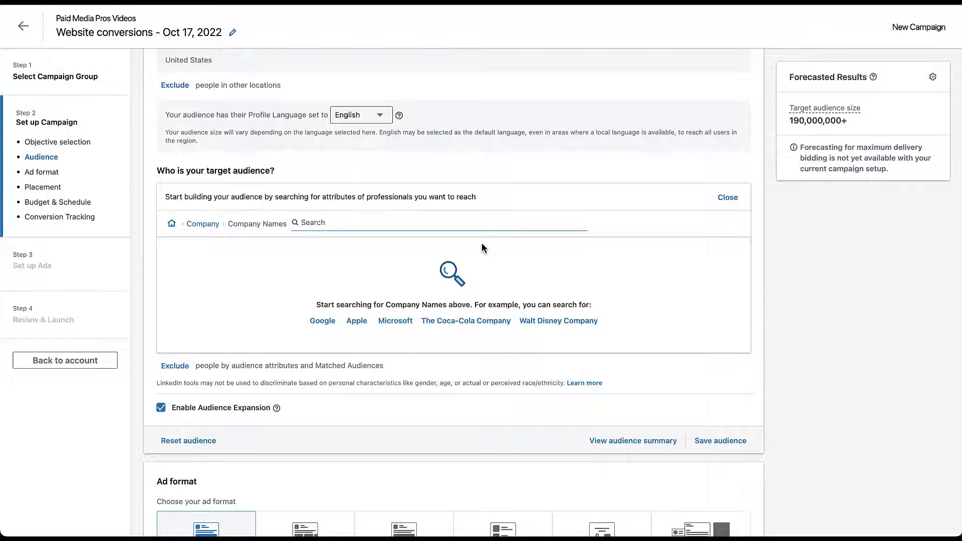
Step: Search company names for 'nike' and scroll through results like Nike Store and Nike Group
{"action": "left_click", "coordinate": [316, 222]}
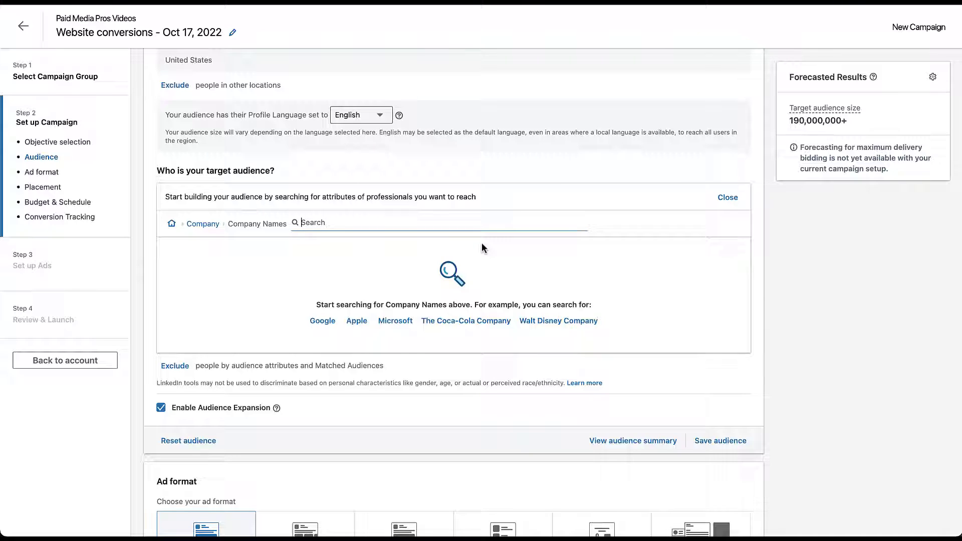
{"action": "type", "text": "nike"}
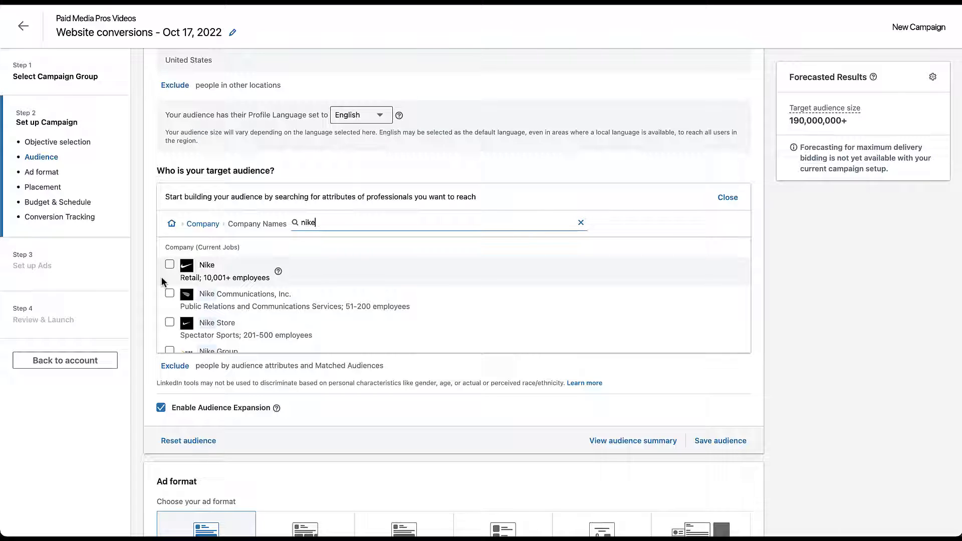
{"action": "mouse_move", "coordinate": [160, 303]}
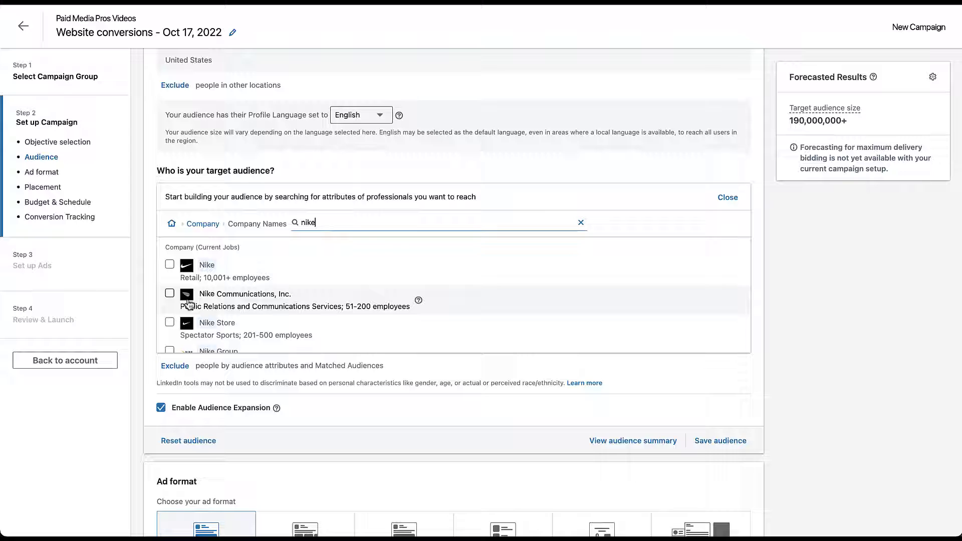
{"action": "scroll", "scroll_direction": "down", "scroll_amount": 3}
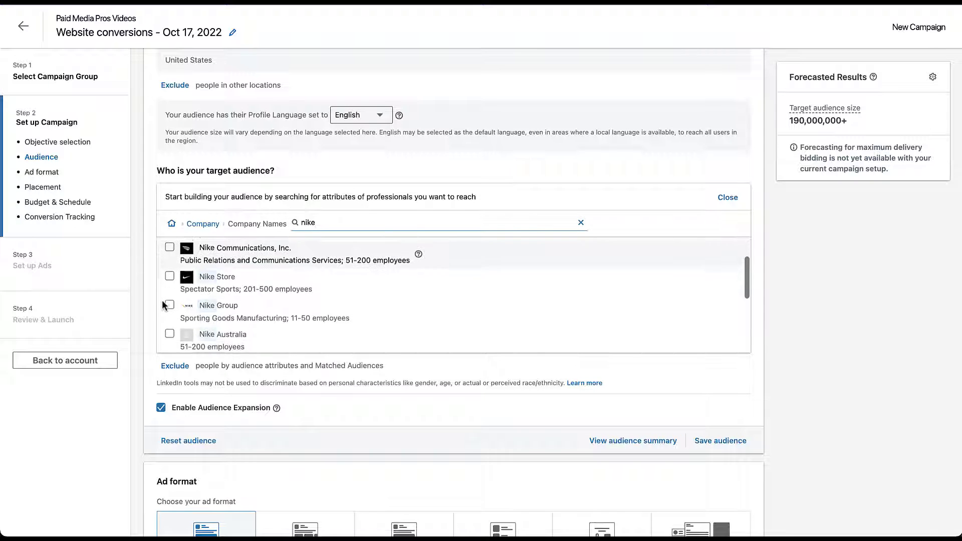
{"action": "scroll", "scroll_direction": "down", "scroll_amount": 3}
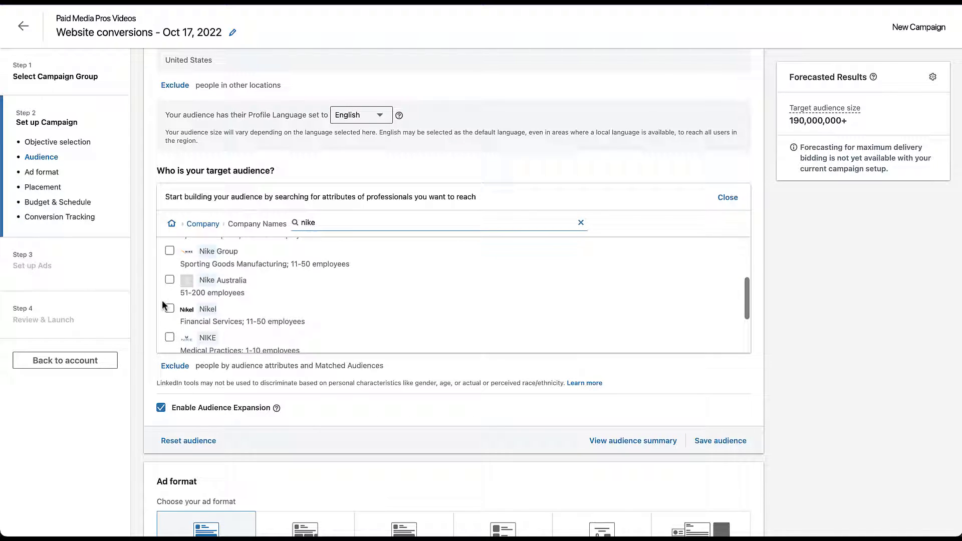
{"action": "scroll", "scroll_direction": "down", "scroll_amount": 3}
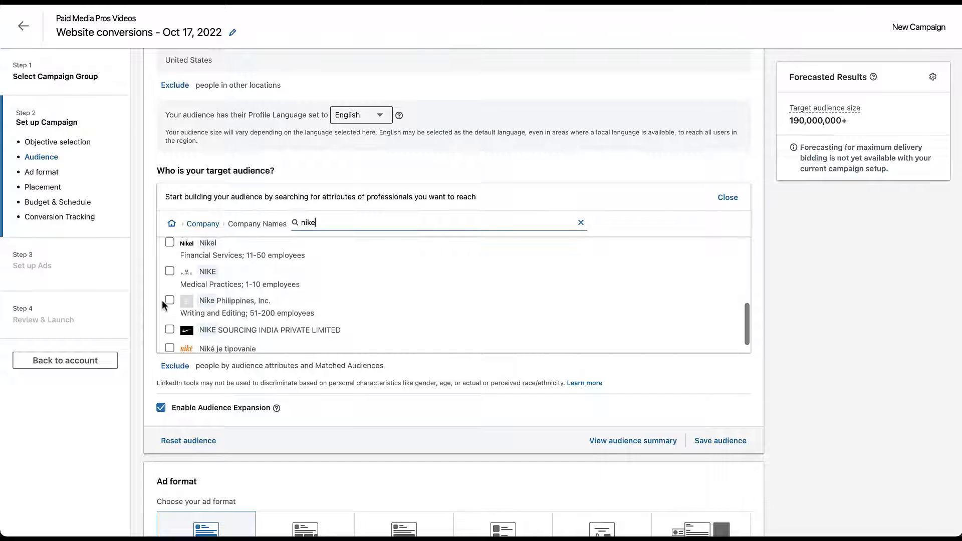
{"action": "scroll", "scroll_direction": "down", "scroll_amount": 3}
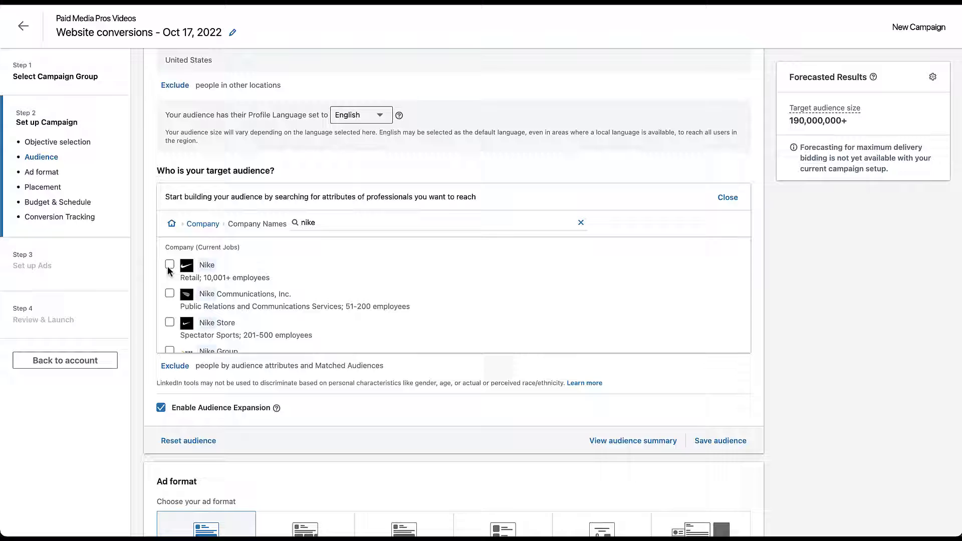
Step: Check Nike in the company results and scroll the list
{"action": "left_click", "coordinate": [170, 264]}
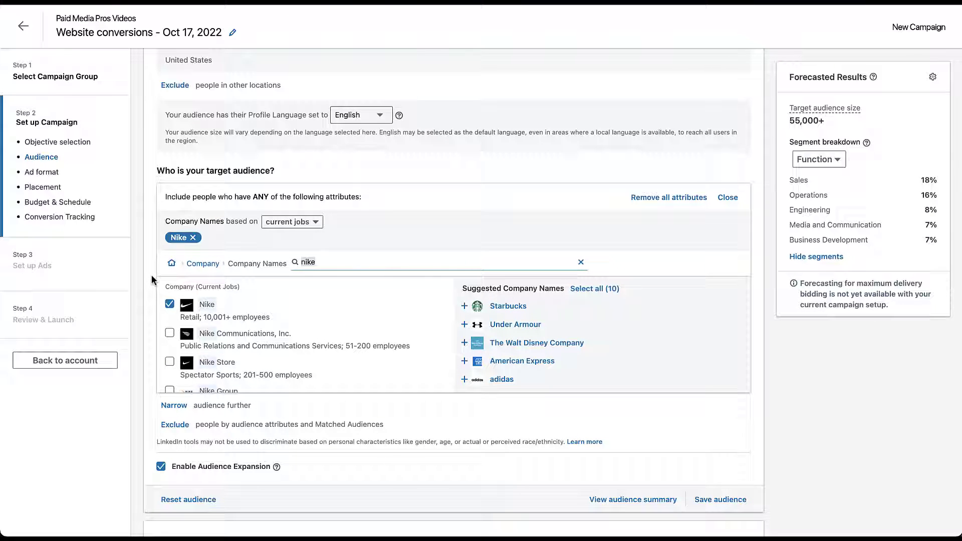
{"action": "mouse_move", "coordinate": [203, 299]}
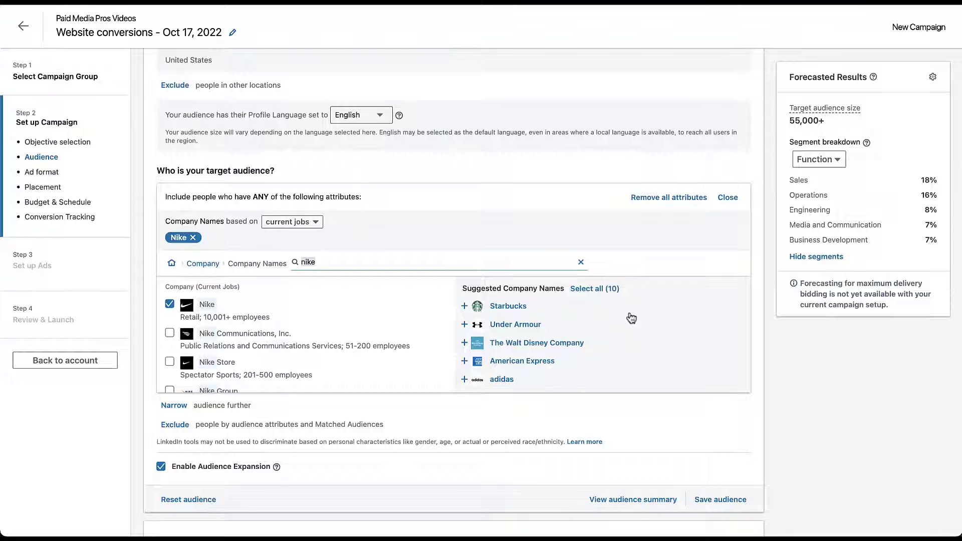
{"action": "mouse_move", "coordinate": [558, 311]}
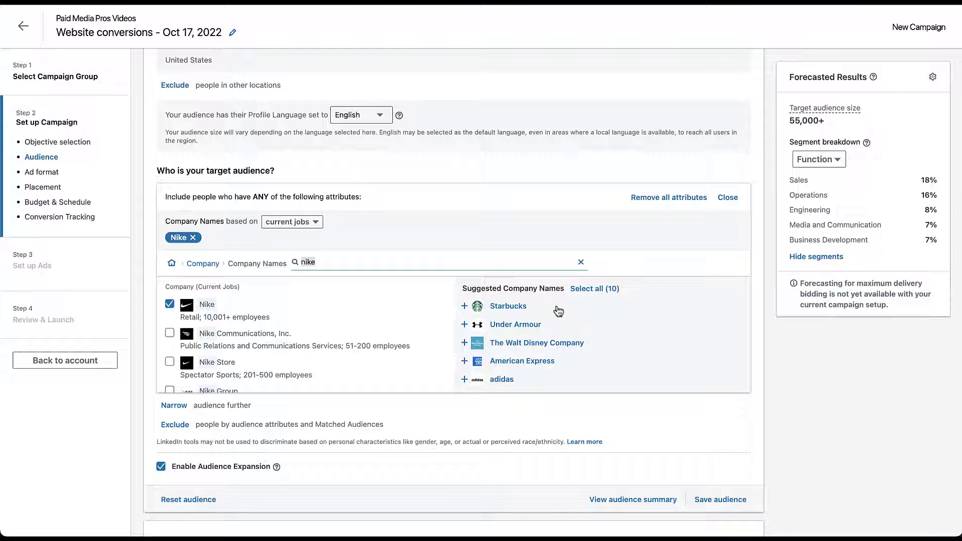
{"action": "mouse_move", "coordinate": [527, 327]}
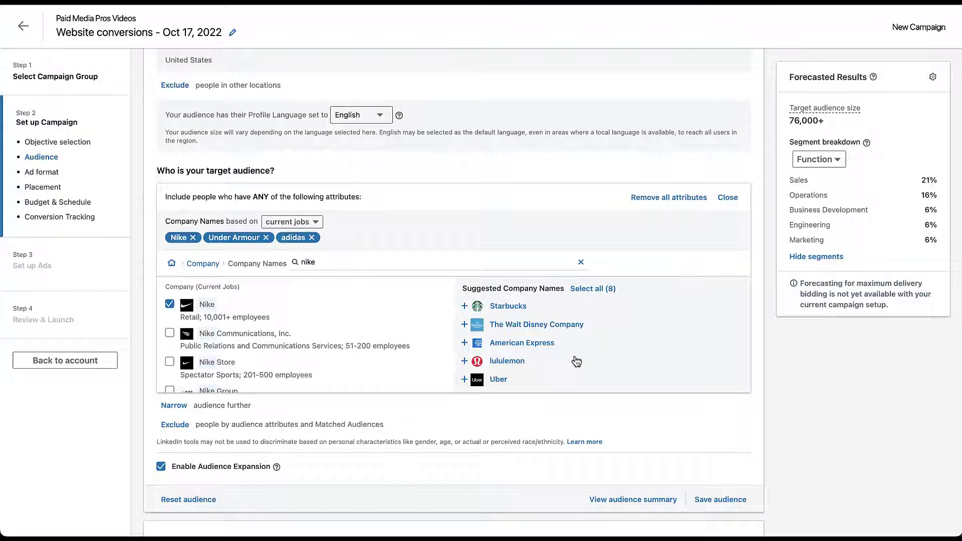
{"action": "scroll", "scroll_direction": "down", "scroll_amount": 3}
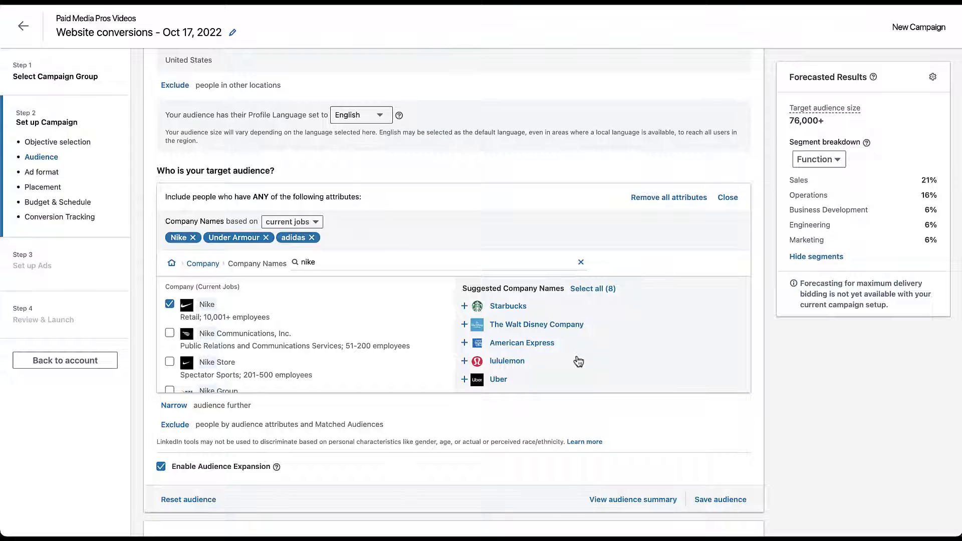
{"action": "mouse_move", "coordinate": [613, 318]}
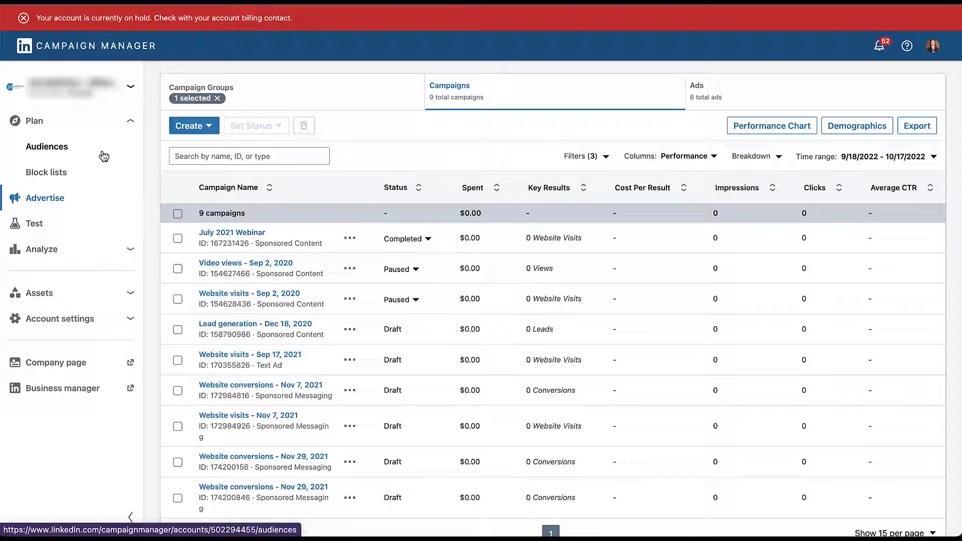
Step: Create a 'Prospect audience' Company / Contact upload with list type Company list
{"action": "left_click", "coordinate": [46, 145]}
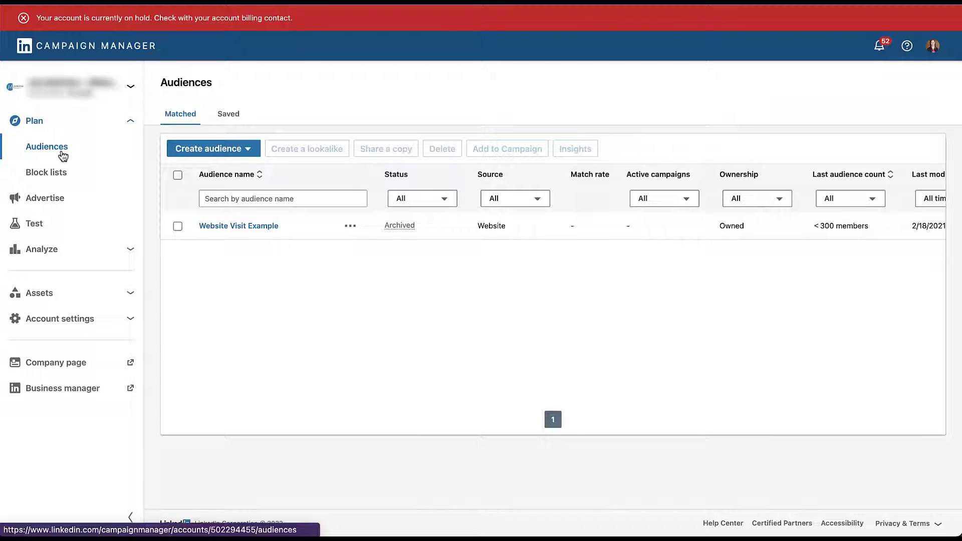
{"action": "left_click", "coordinate": [212, 148]}
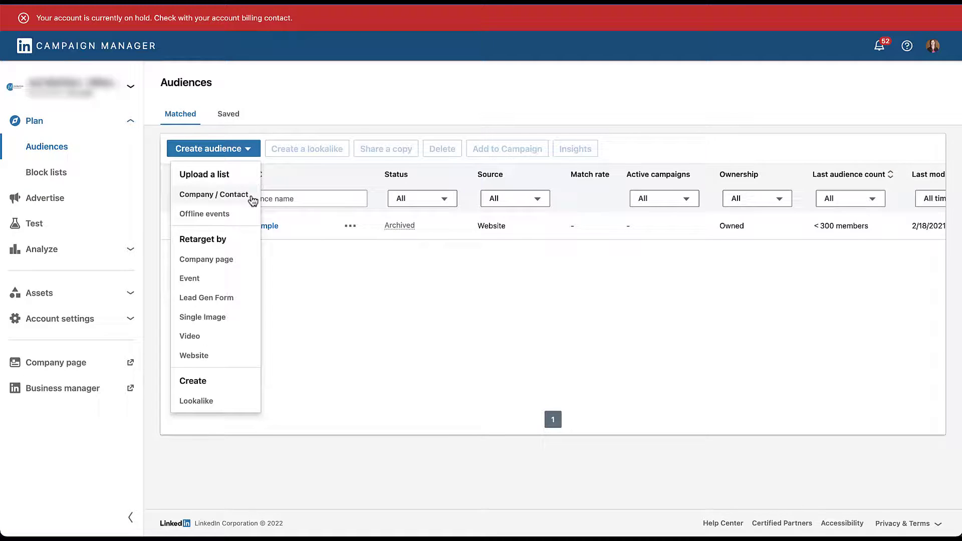
{"action": "left_click", "coordinate": [204, 174]}
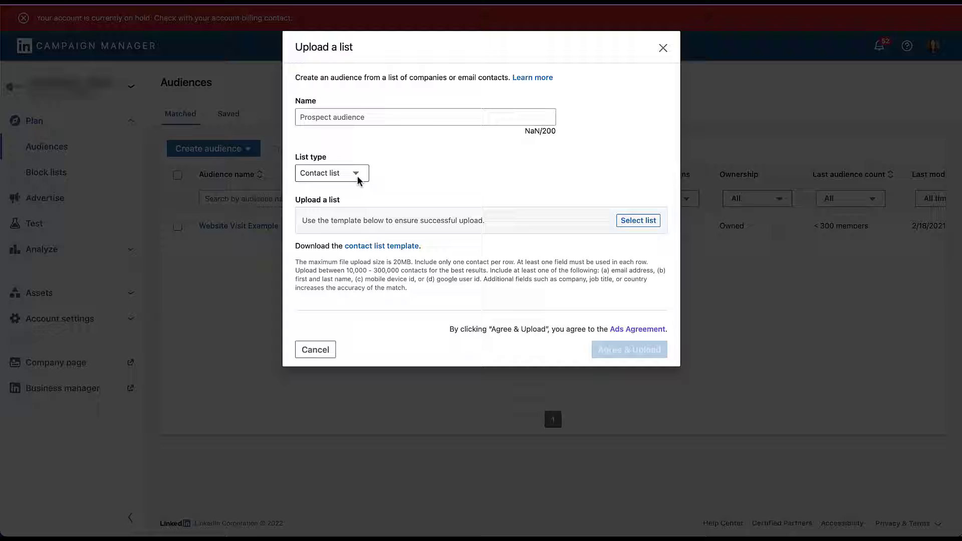
{"action": "left_click", "coordinate": [331, 172]}
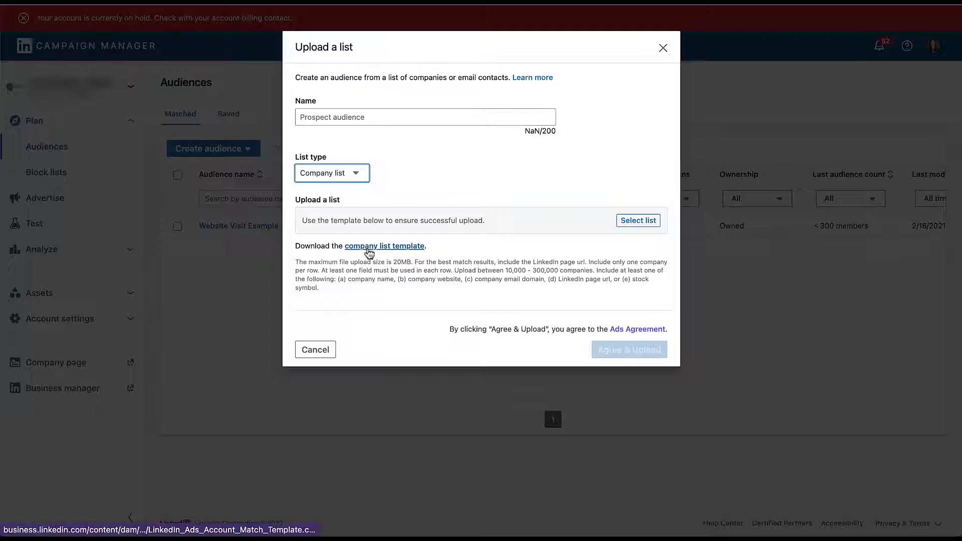
{"action": "left_click", "coordinate": [383, 246]}
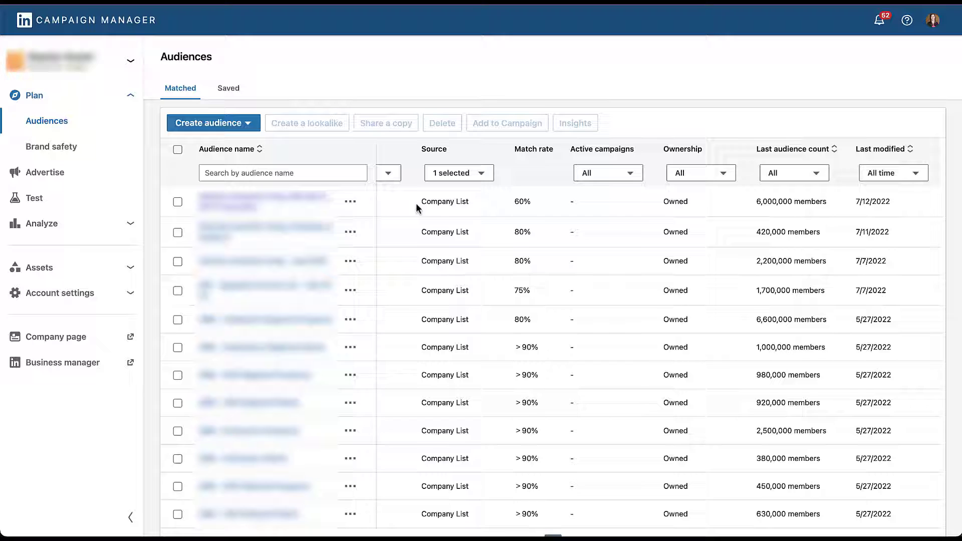
{"action": "mouse_move", "coordinate": [541, 229]}
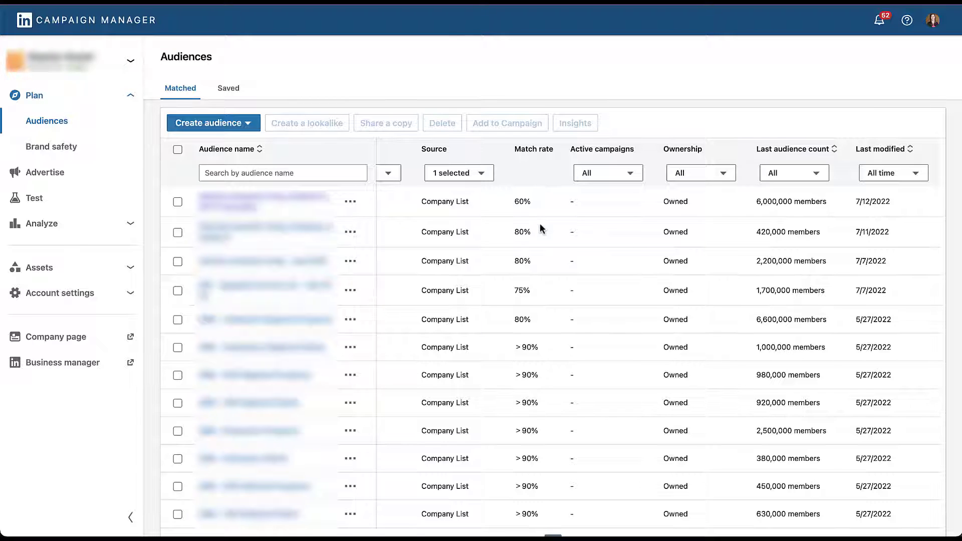
{"action": "mouse_move", "coordinate": [835, 232]}
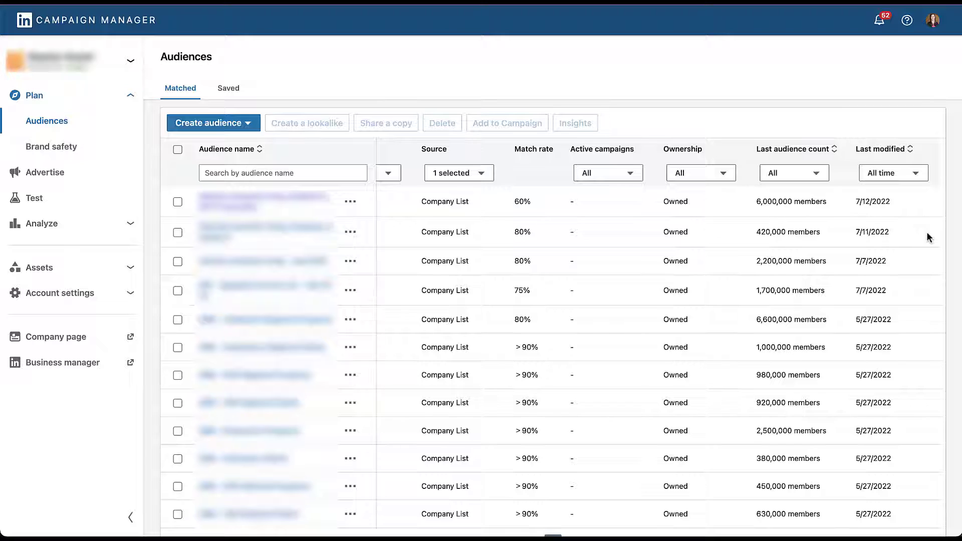
{"action": "mouse_move", "coordinate": [834, 233]}
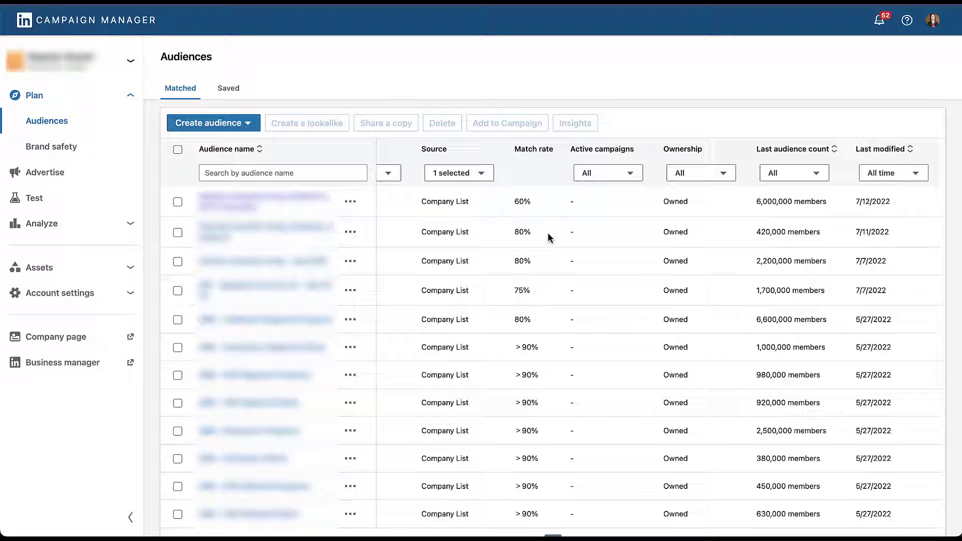
{"action": "mouse_move", "coordinate": [550, 353]}
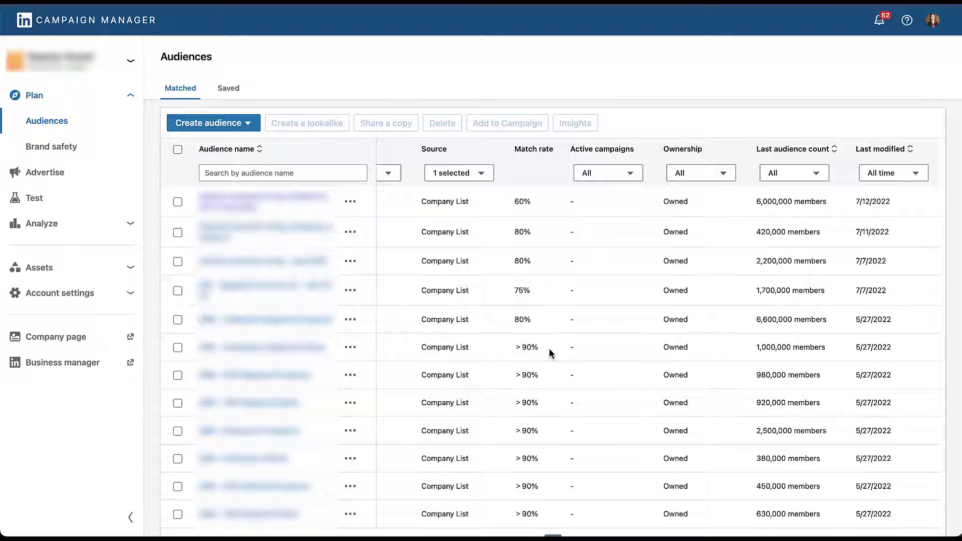
{"action": "mouse_move", "coordinate": [752, 355]}
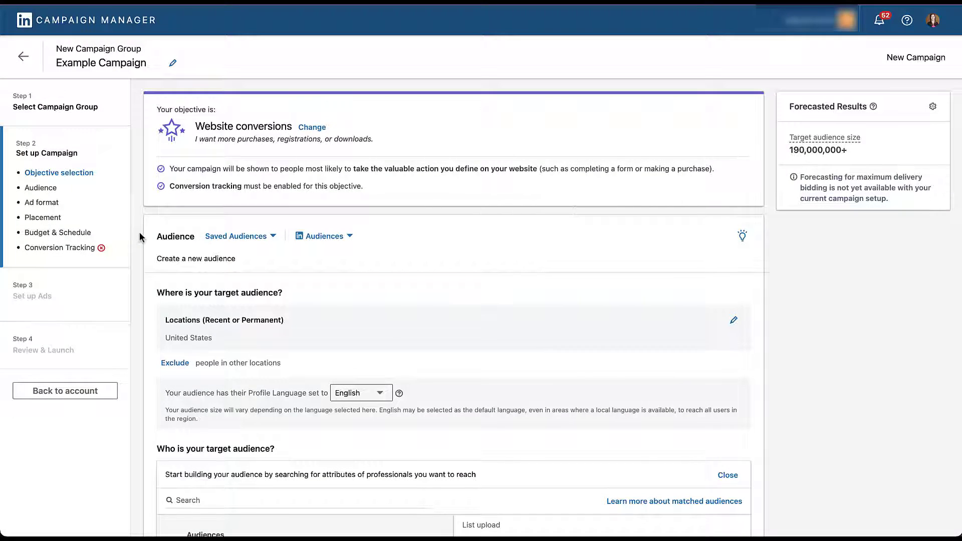
Step: Target the uploaded company lists and disable Audience Expansion
{"action": "scroll", "scroll_direction": "down", "scroll_amount": 3}
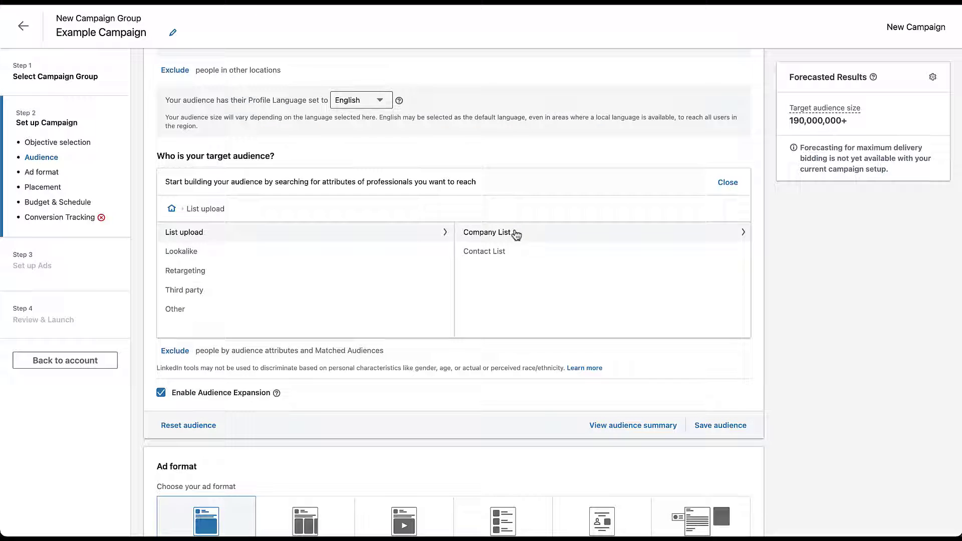
{"action": "left_click", "coordinate": [487, 232]}
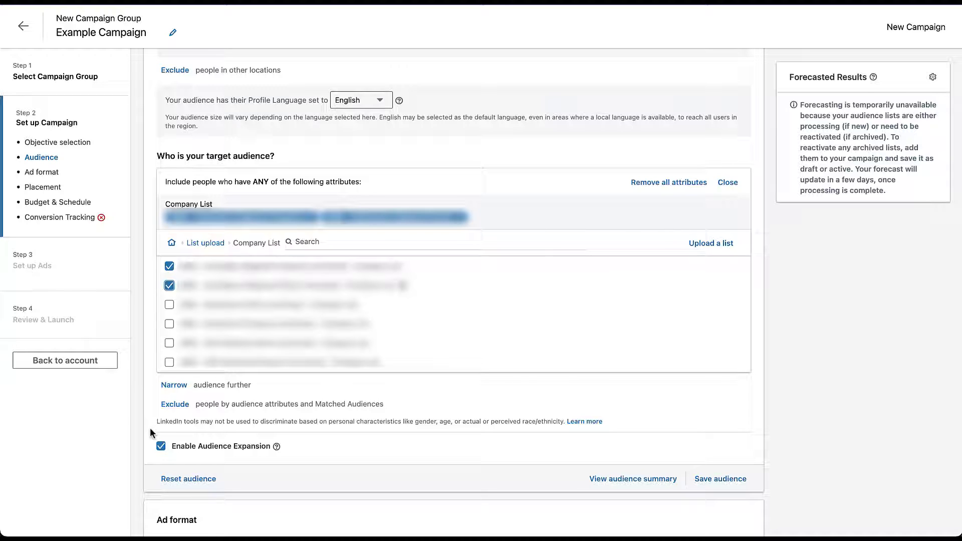
{"action": "left_click", "coordinate": [160, 445]}
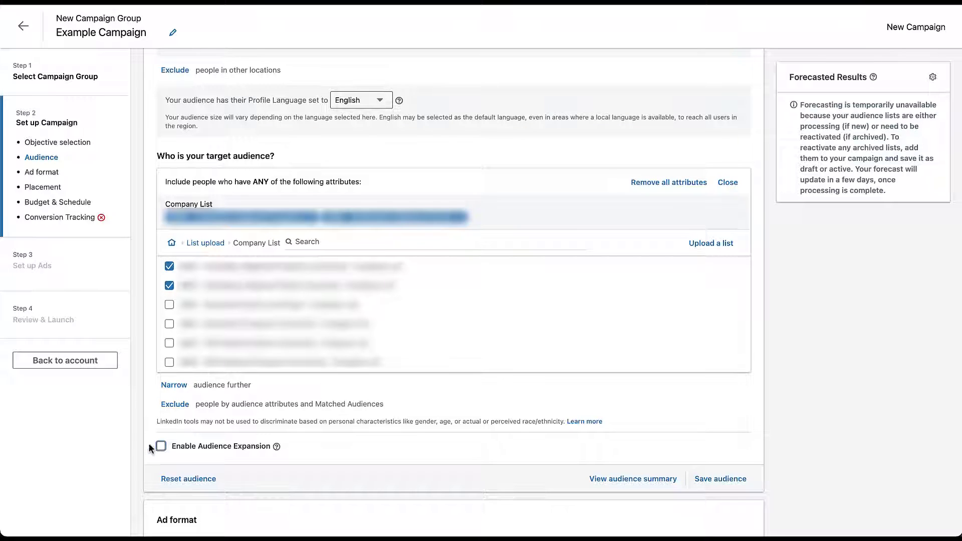